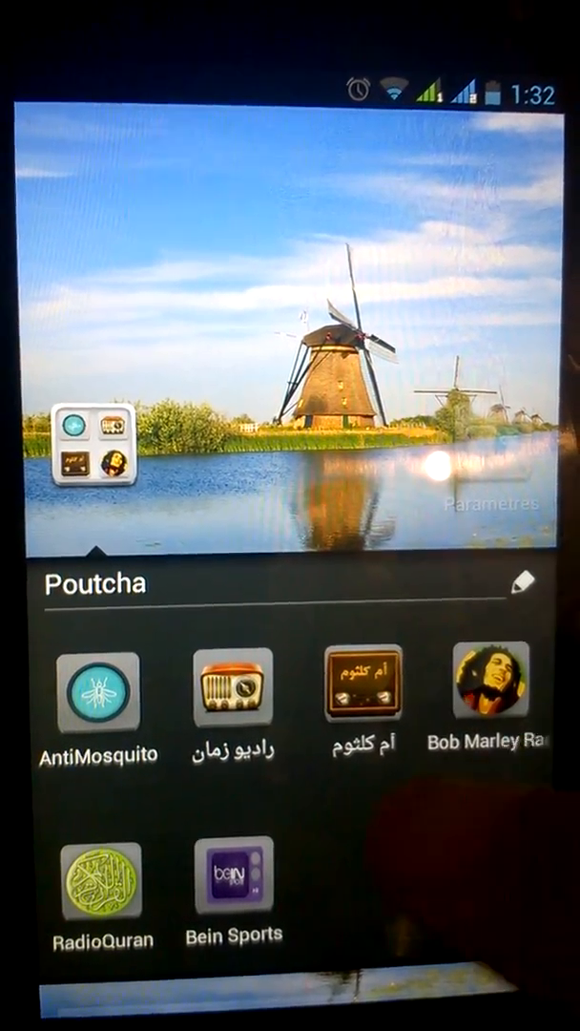
Tap outside the Poutcha folder to close it and show the home screen.
{"action": "left_click", "coordinate": [234, 876]}
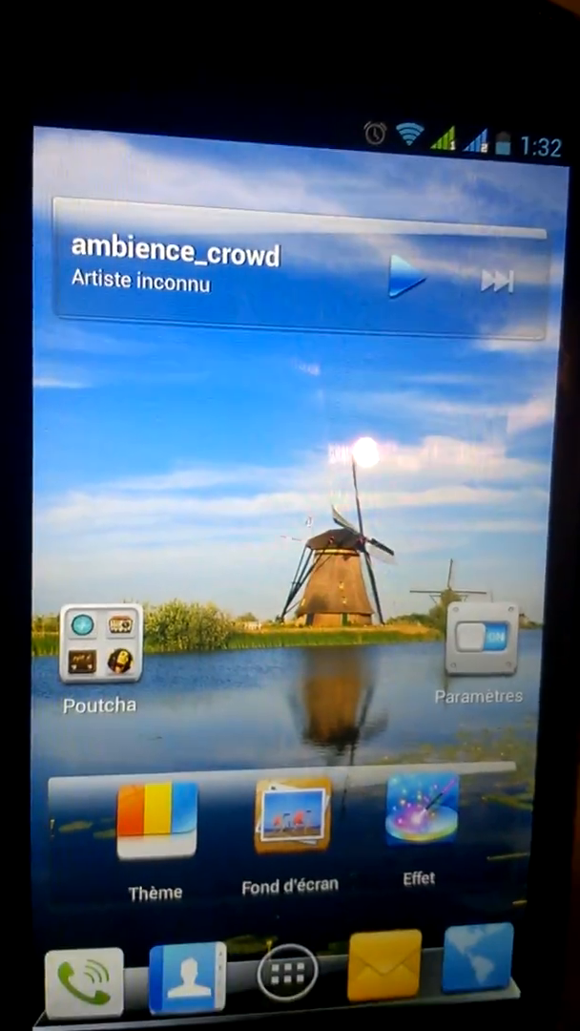
Check the About phone page for Android 4.2.1 on the EVERTEK EverMiracle, then leave Settings.
{"action": "left_click", "coordinate": [482, 649]}
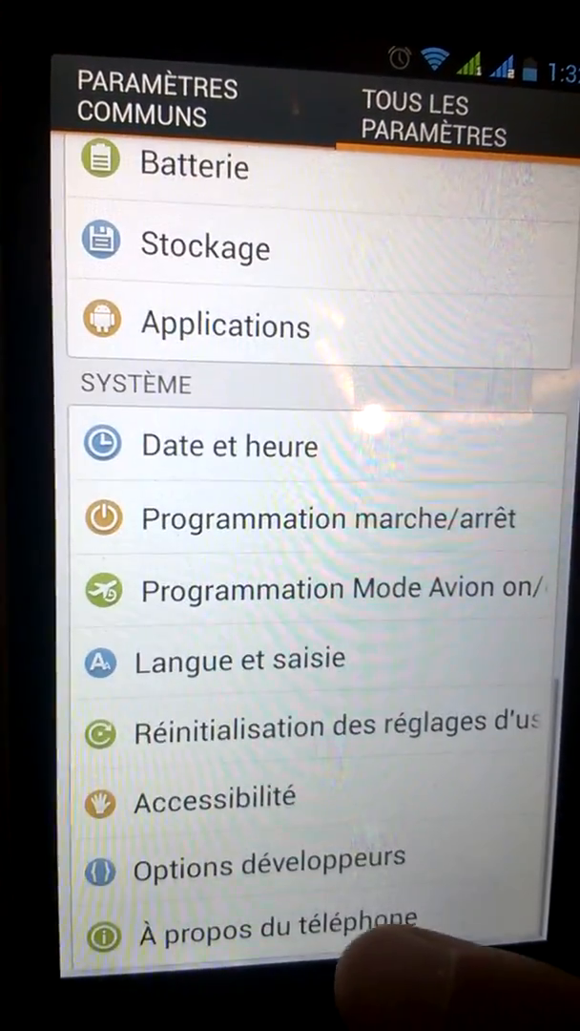
{"action": "left_click", "coordinate": [274, 929]}
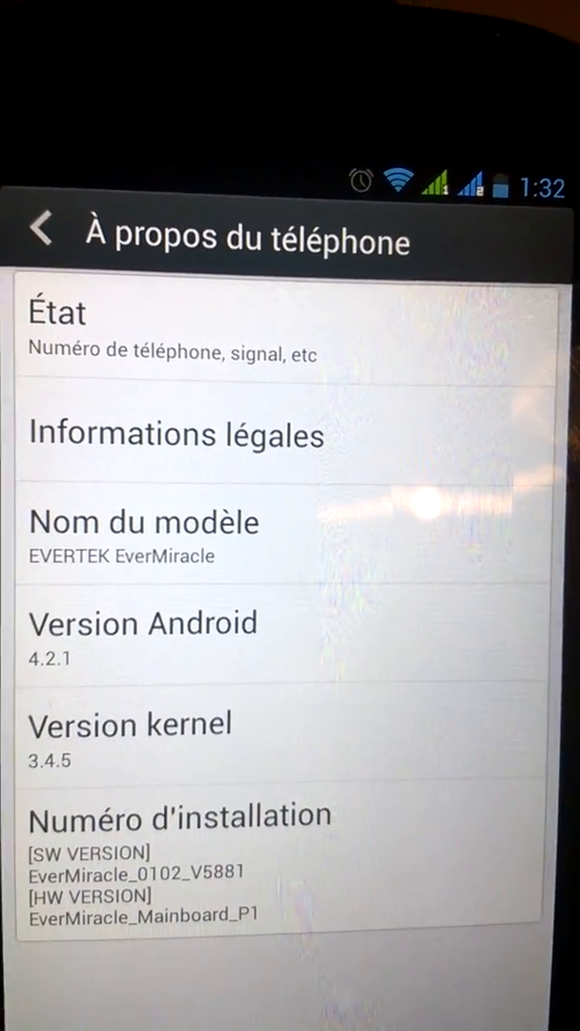
{"action": "left_click", "coordinate": [40, 229]}
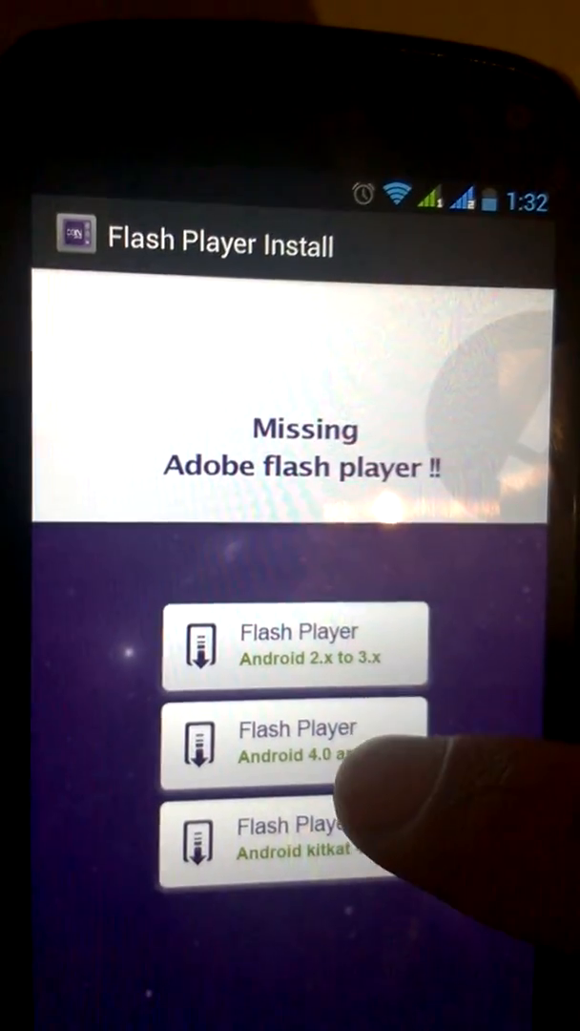
Download and install the Flash Player 11.1 build for Android 4.0 and above.
{"action": "left_click", "coordinate": [286, 744]}
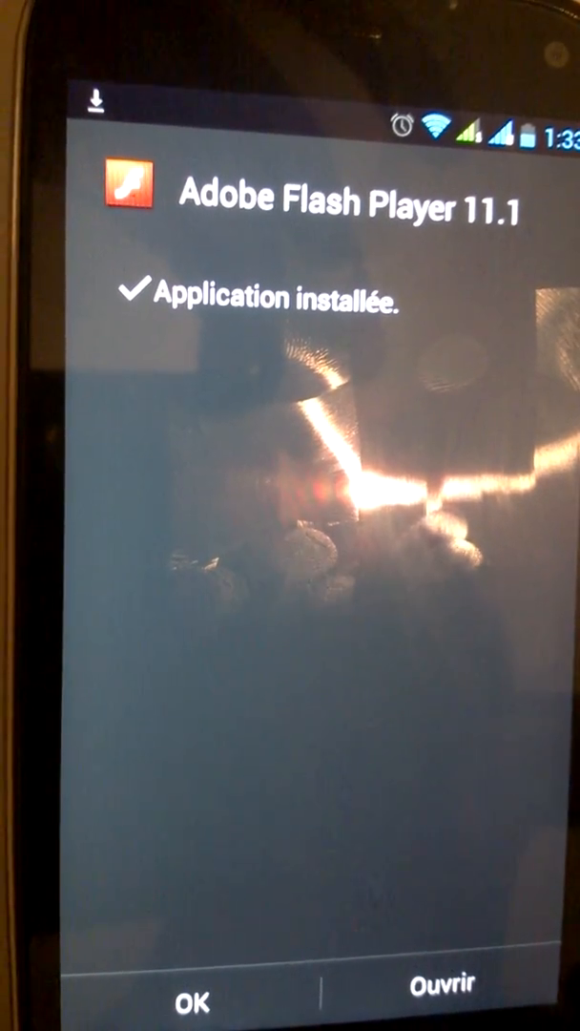
Open the newly installed Flash Player from the Application installée screen.
{"action": "left_click", "coordinate": [431, 1007]}
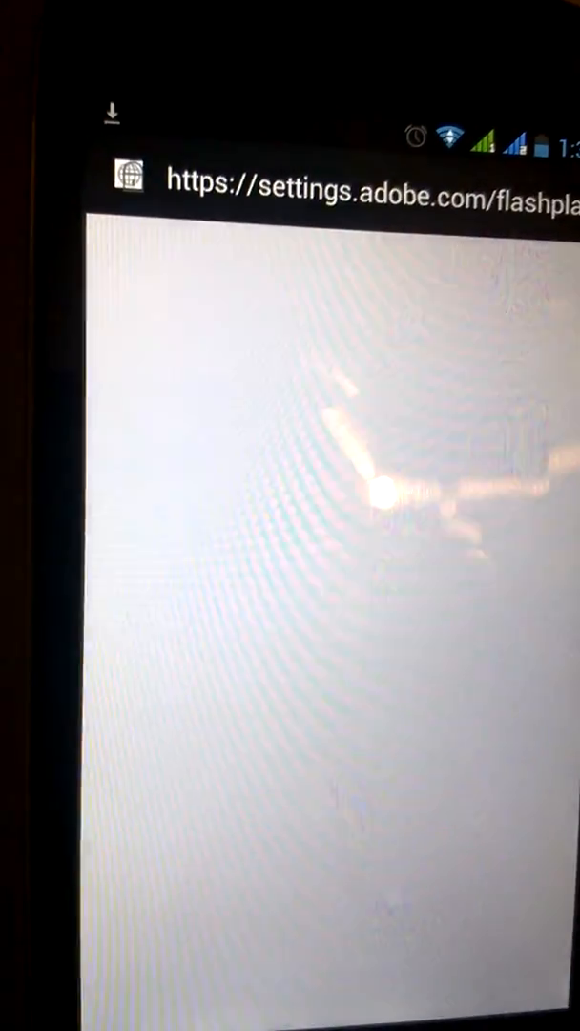